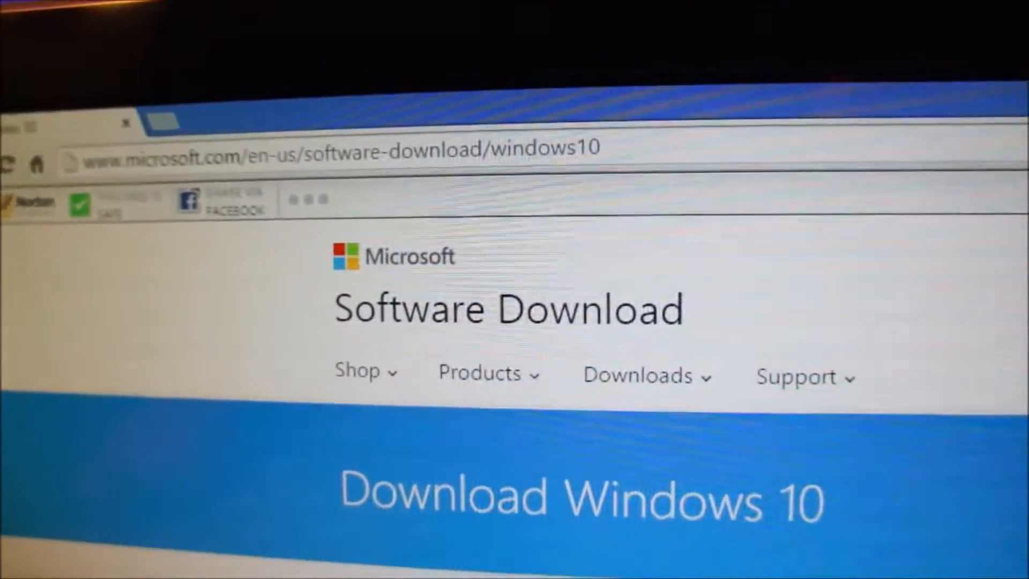
Step: Scroll down the Windows 10 download page and start the 64-bit media creation tool download
scroll("down", 3)
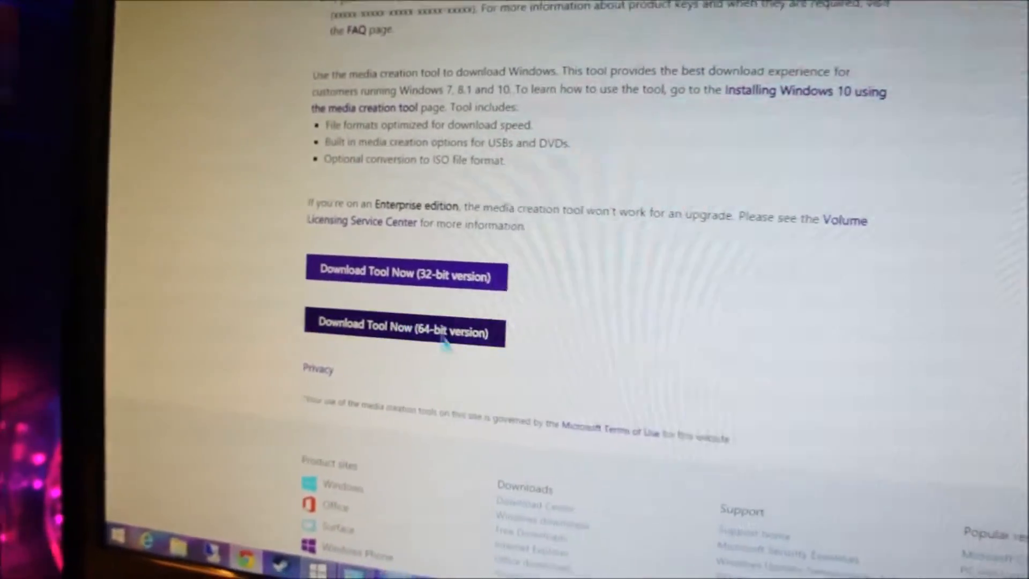
scroll("down", 3)
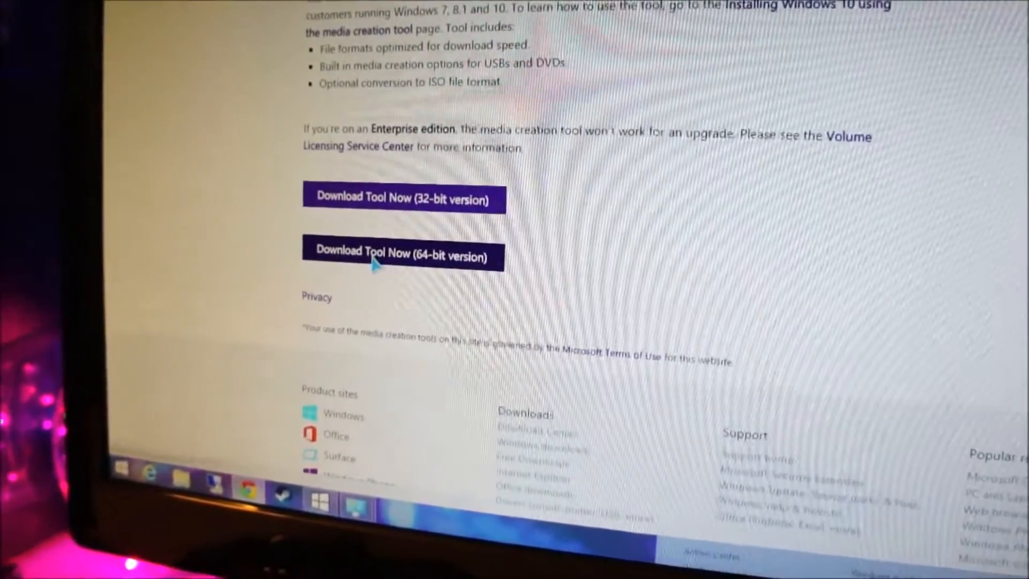
left_click(400, 255)
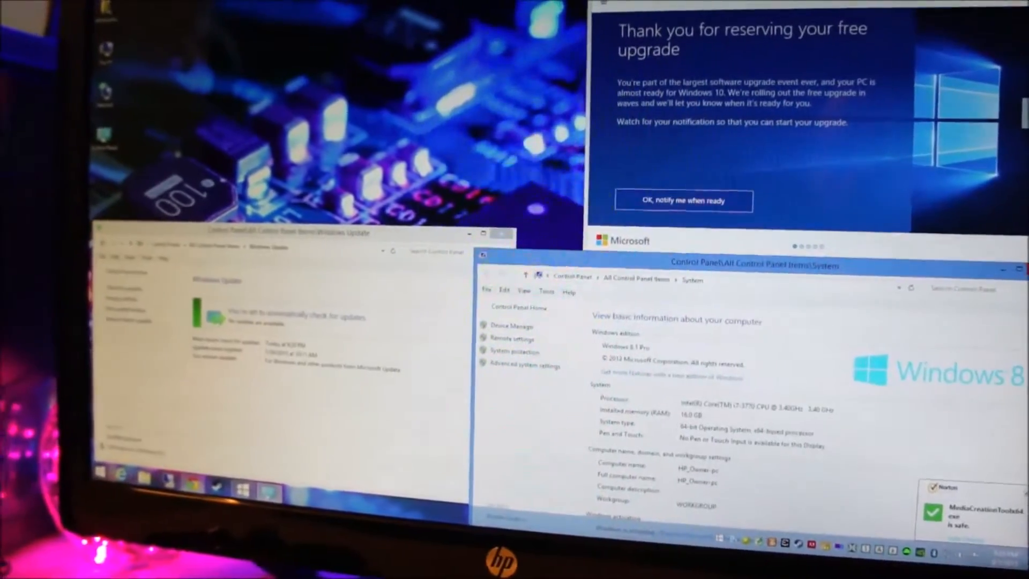
Step: Confirm MediaCreationTool64.exe was reported safe, with the System window showing Windows 8.1 Pro
left_click(682, 200)
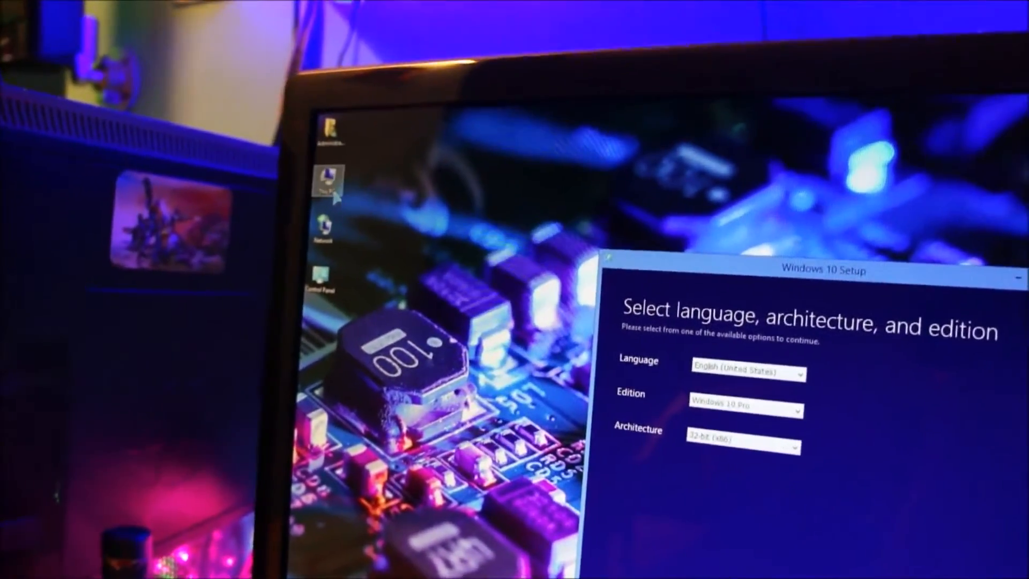
right_click(326, 184)
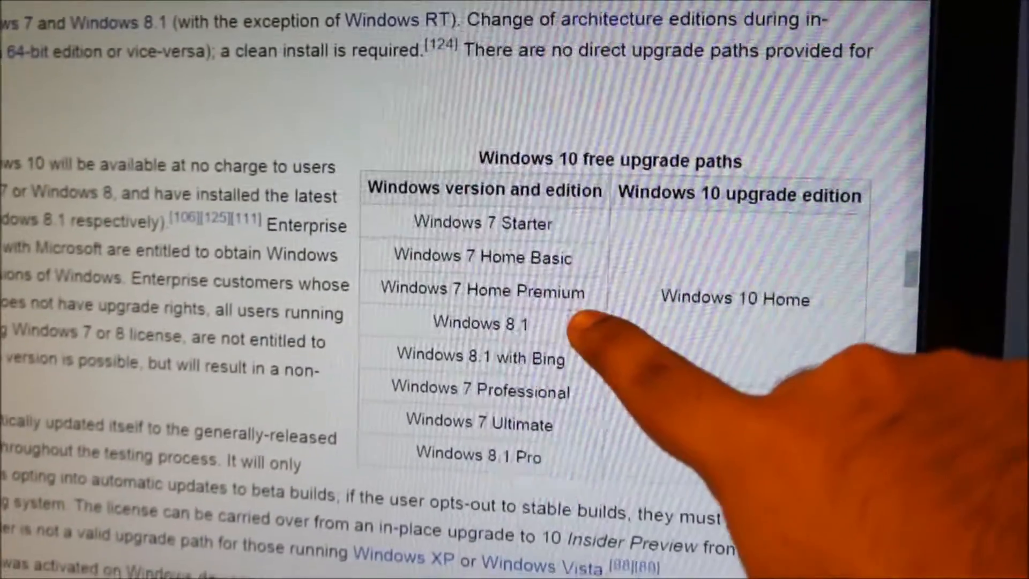
Step: Scroll the Windows 10 Wikipedia article to the upgrade paths table mapping 8.1 Pro to Windows 10 Pro
scroll("down", 3)
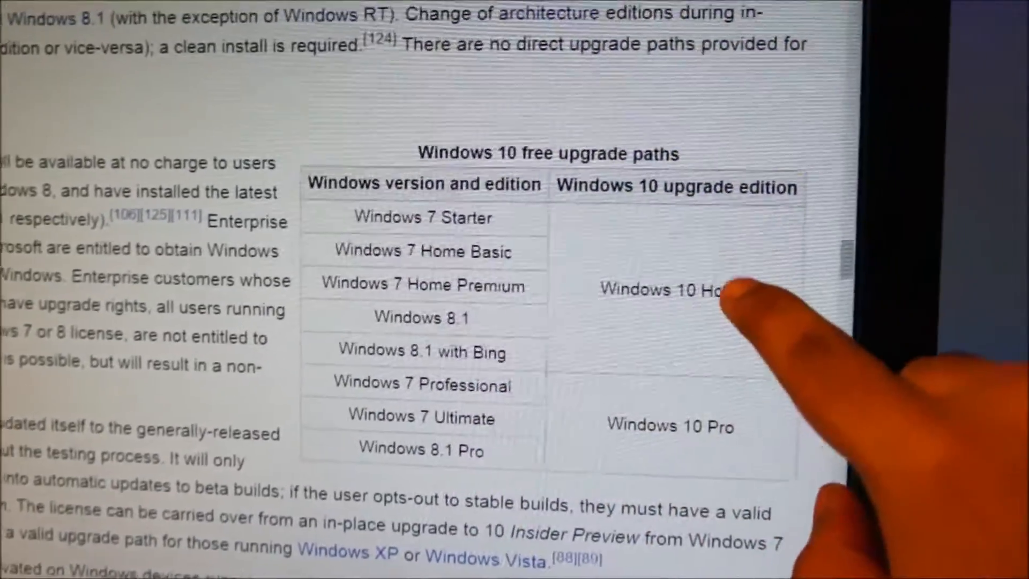
scroll("down", 3)
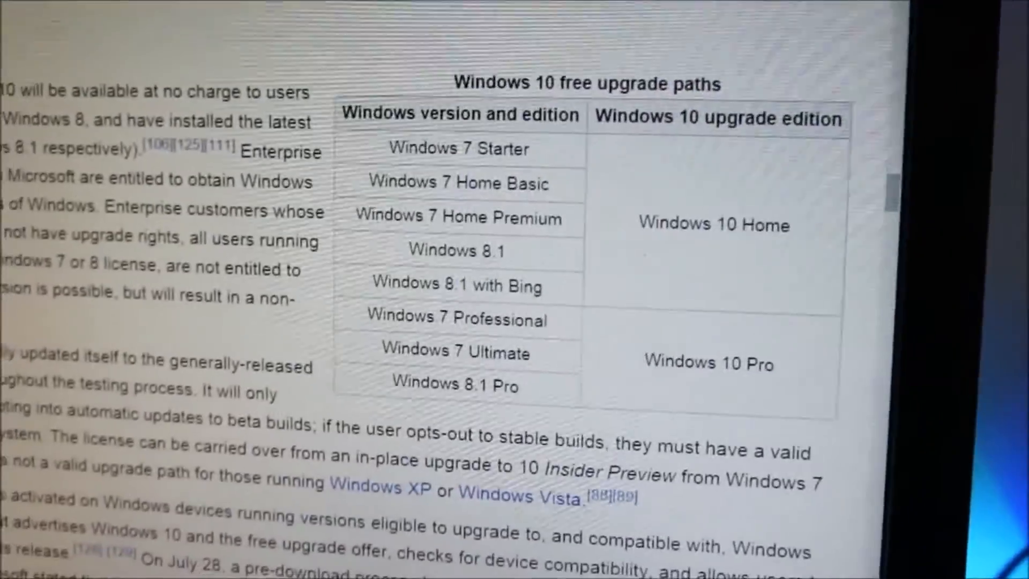
left_click(200, 204)
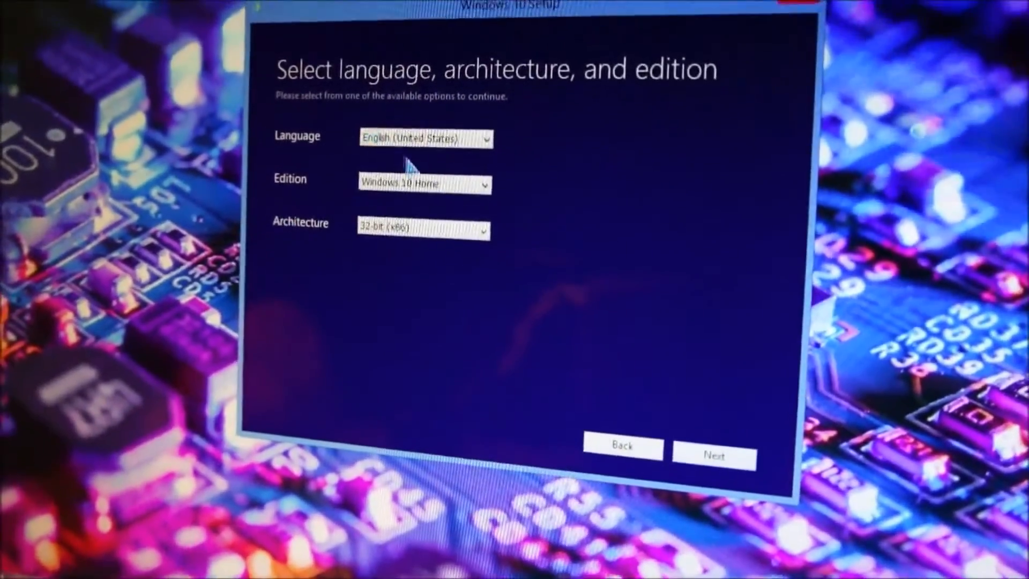
Step: Choose Windows 10 Pro as the edition and Both as the architecture
left_click(424, 185)
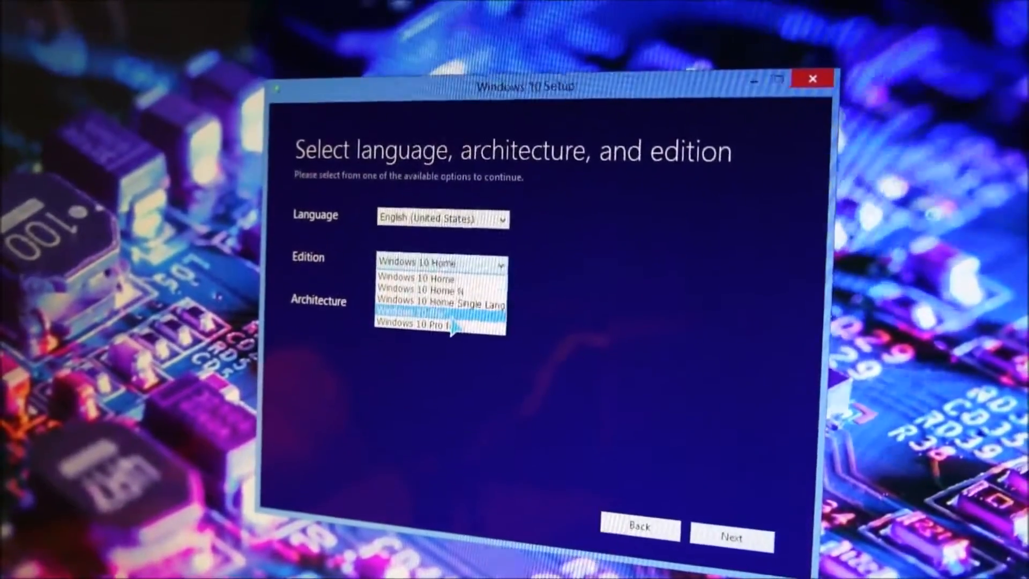
left_click(436, 312)
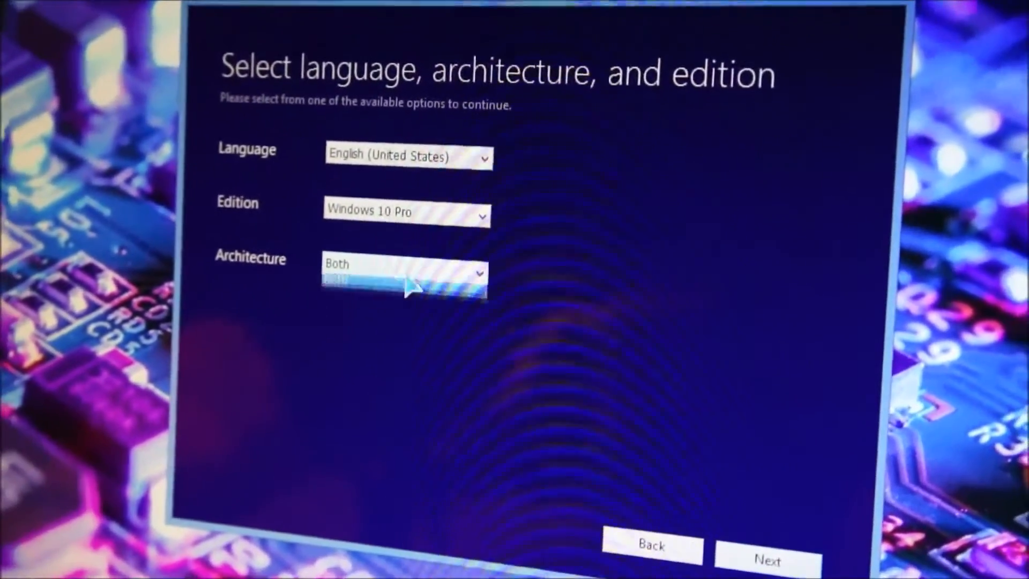
left_click(405, 272)
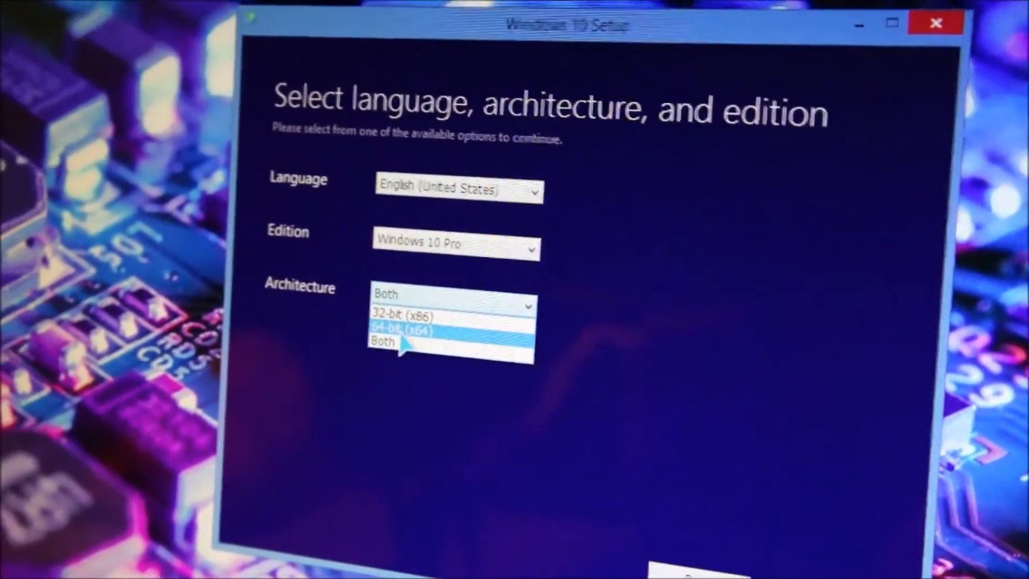
left_click(407, 330)
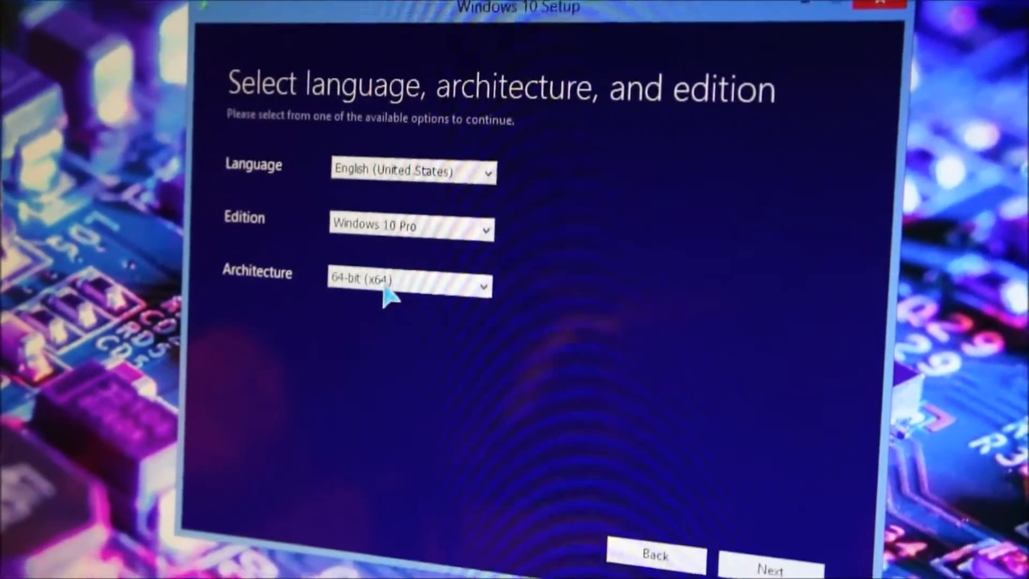
left_click(406, 282)
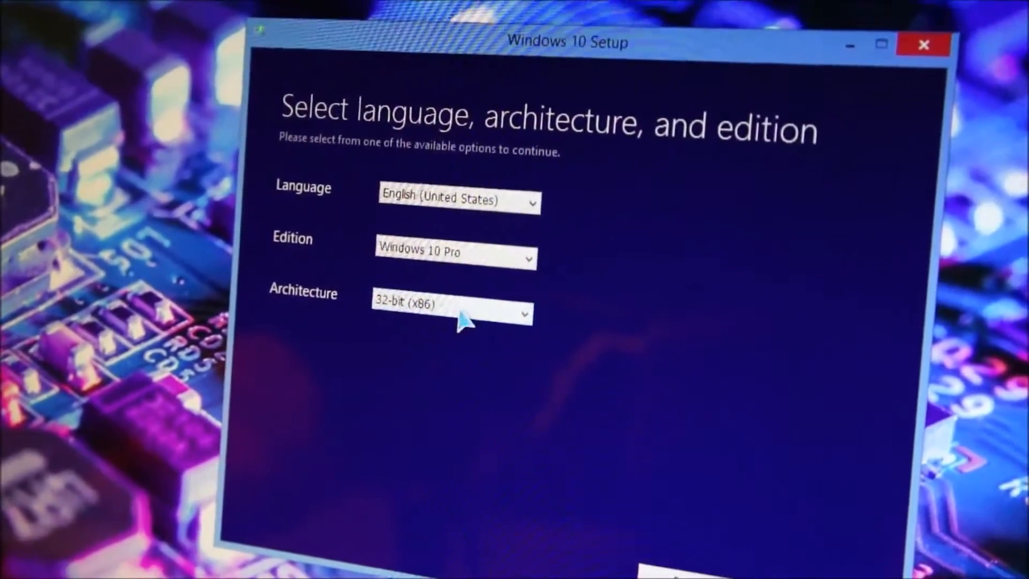
left_click(453, 311)
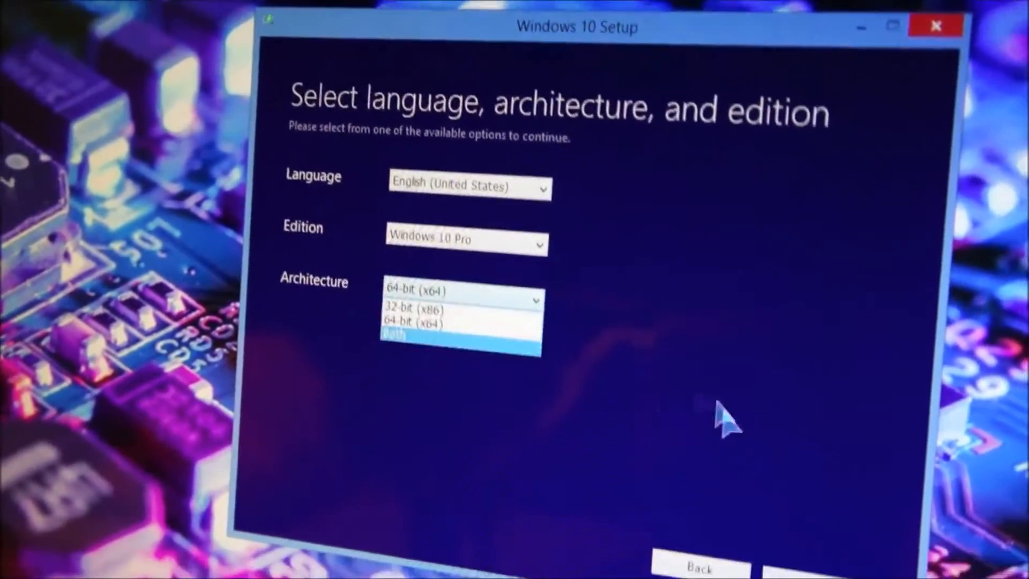
left_click(393, 334)
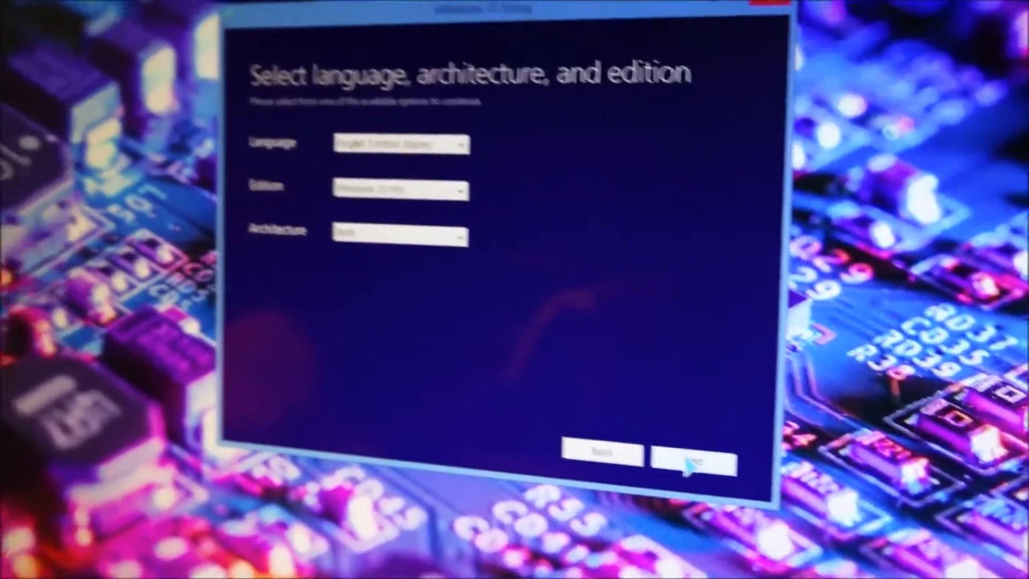
Step: Accept the language and edition settings, then pick USB flash drive as the installation media
left_click(687, 458)
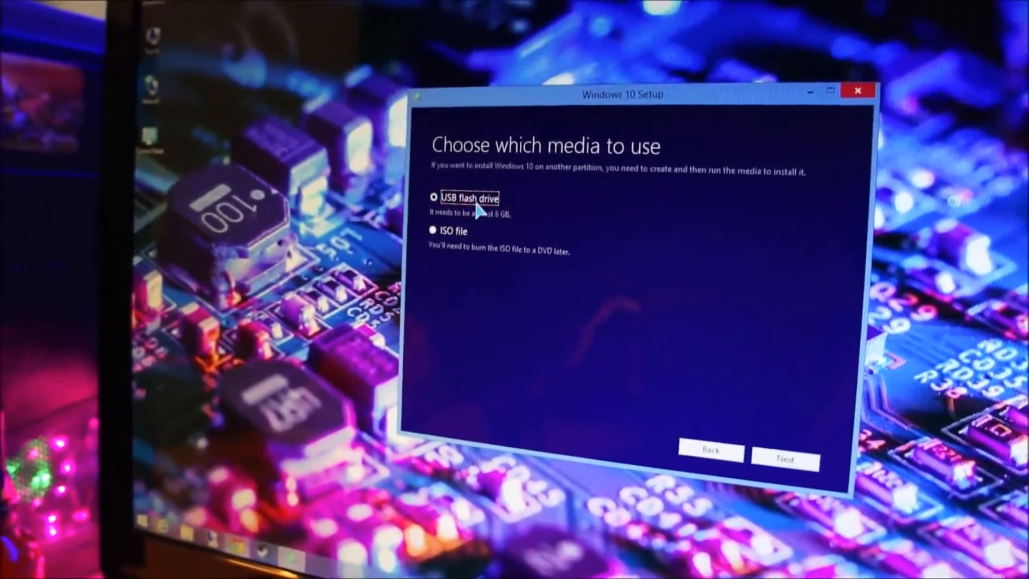
left_click(432, 241)
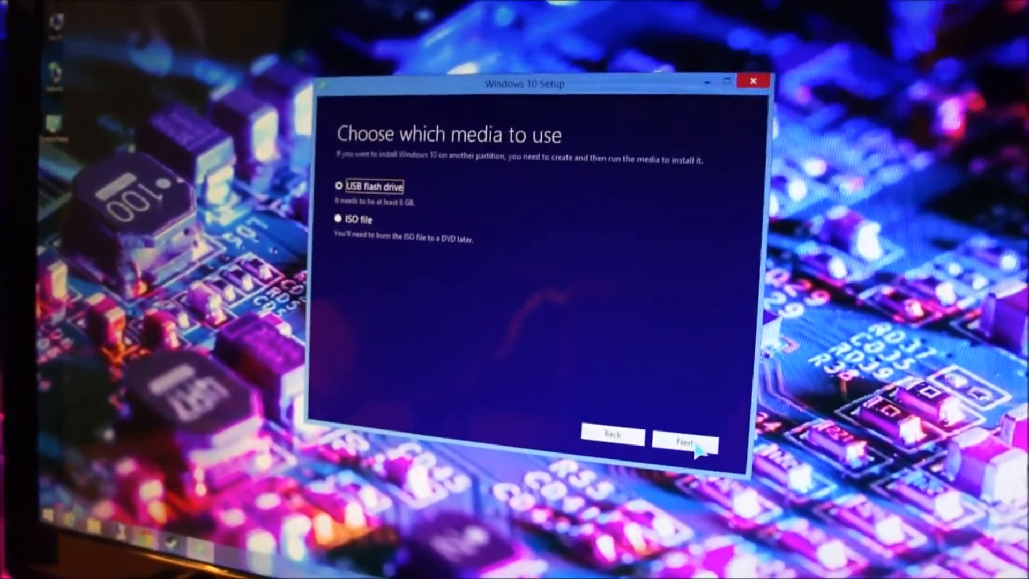
left_click(684, 444)
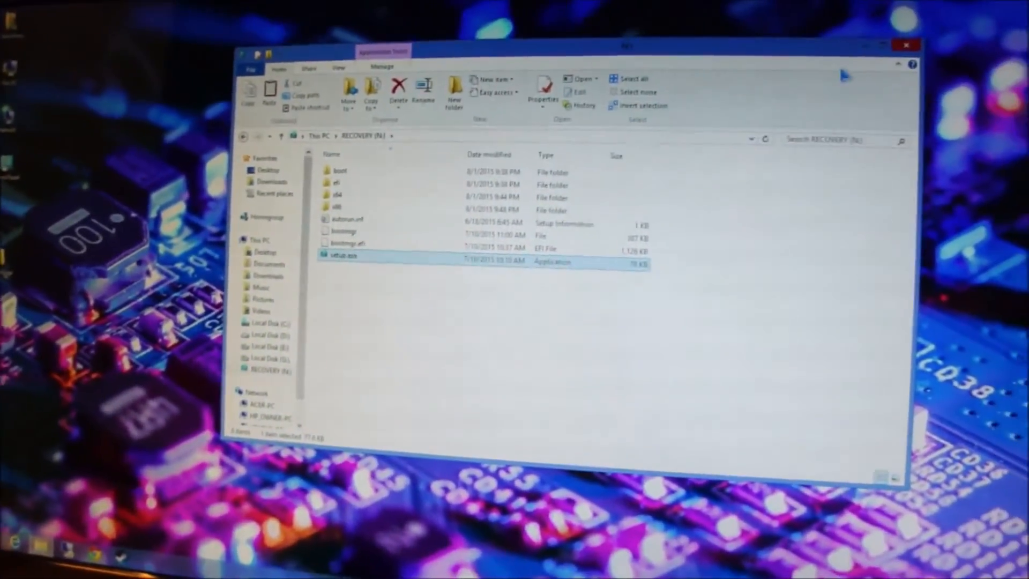
Step: Close the File Explorer window showing the RECOVERY (N:) drive's setup files
left_click(905, 45)
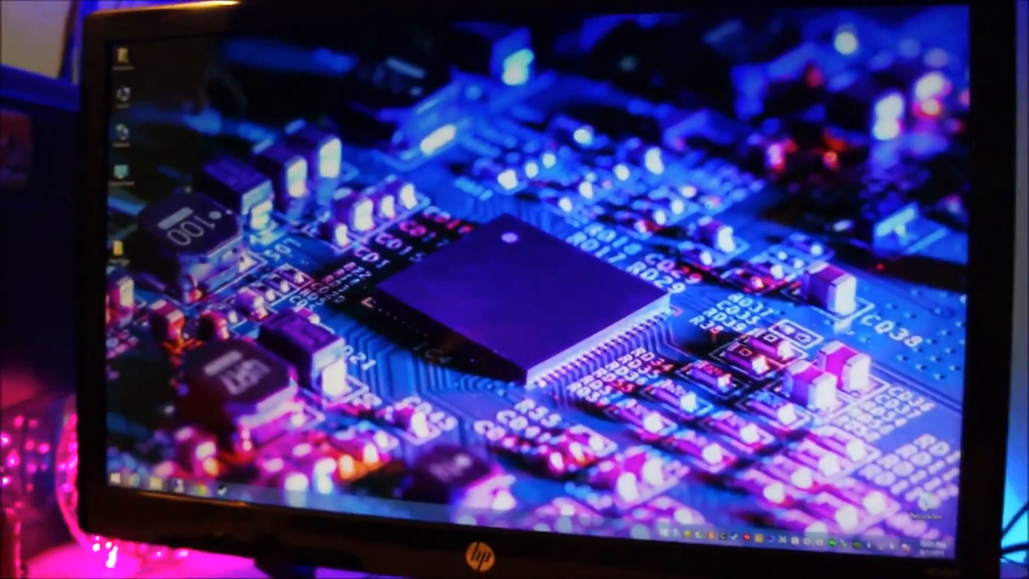